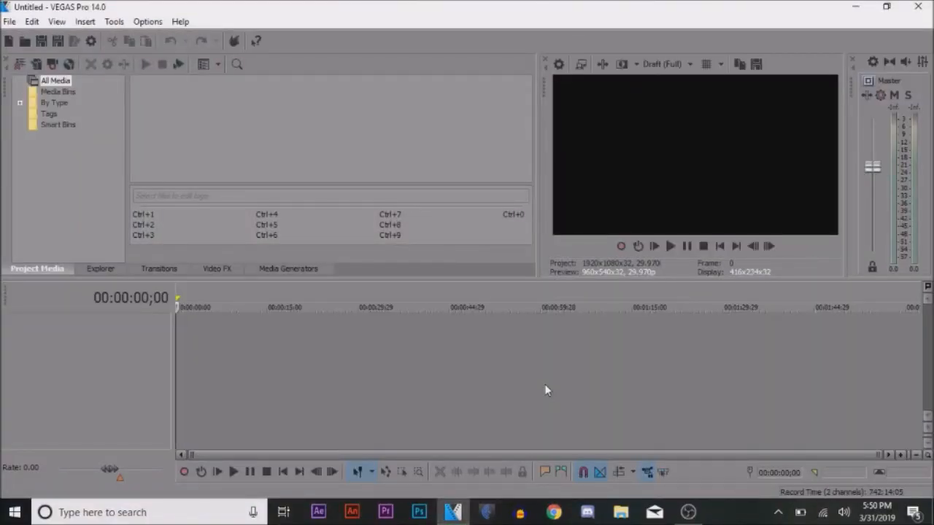
pyautogui.moveTo(371, 281)
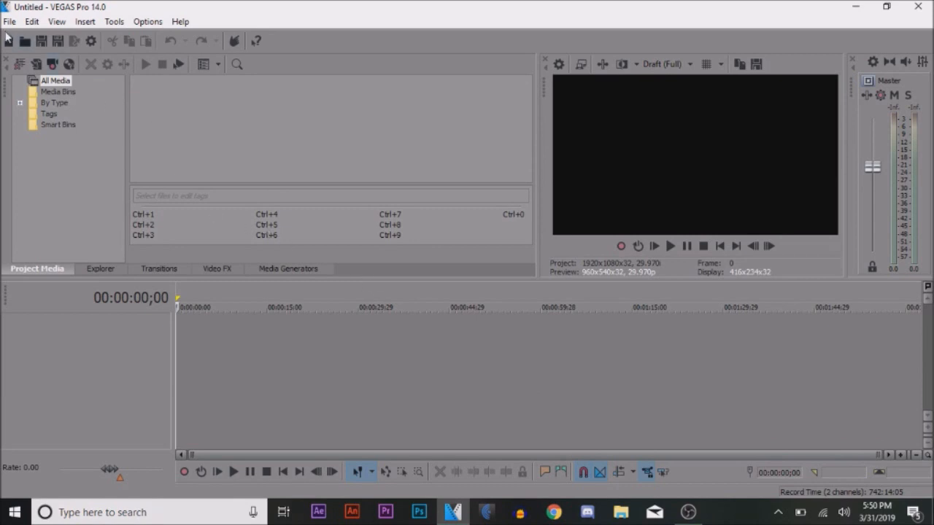
# - Import all the numbered talk-sprite PNG frames from the Talk Sprites folder
pyautogui.click(9, 22)
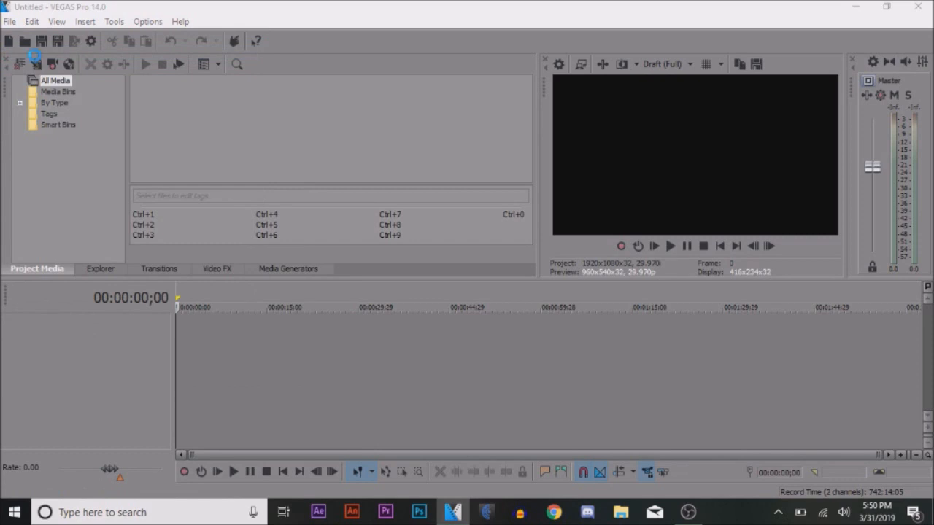
pyautogui.click(35, 41)
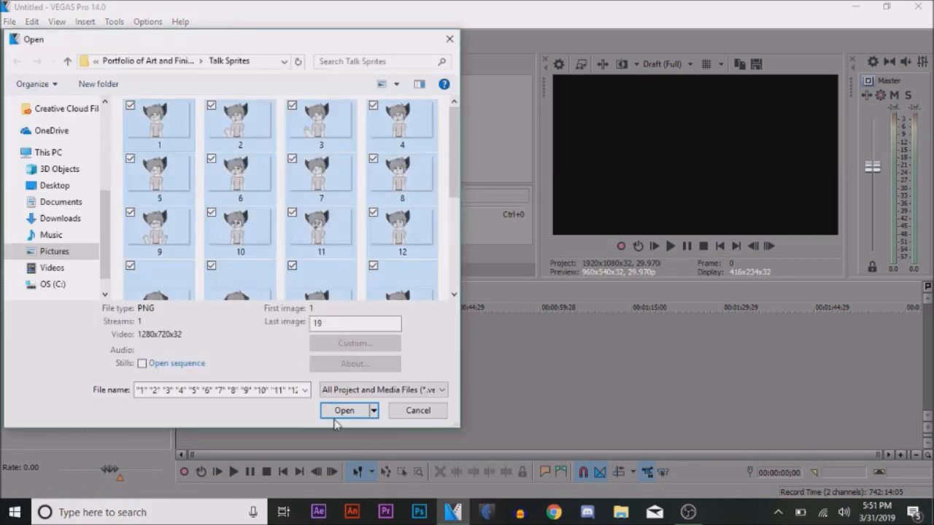
pyautogui.click(343, 410)
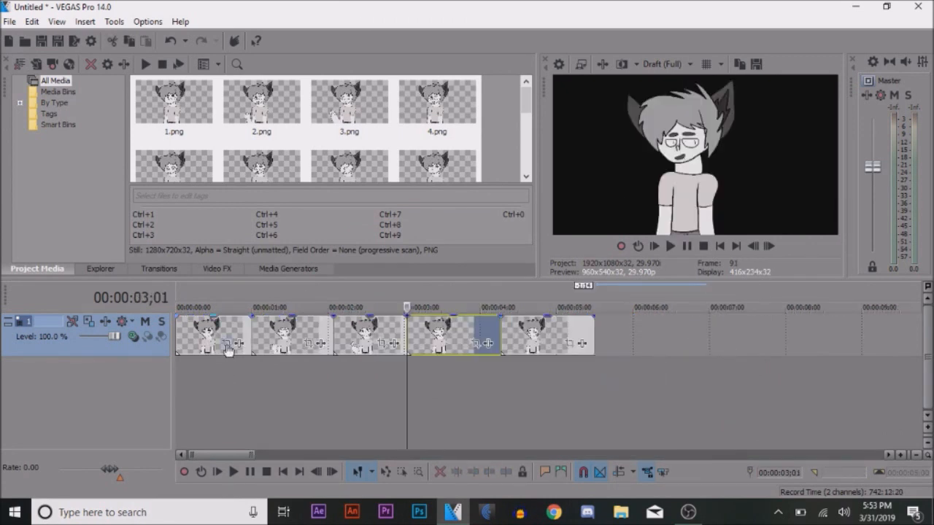
pyautogui.moveTo(227, 348)
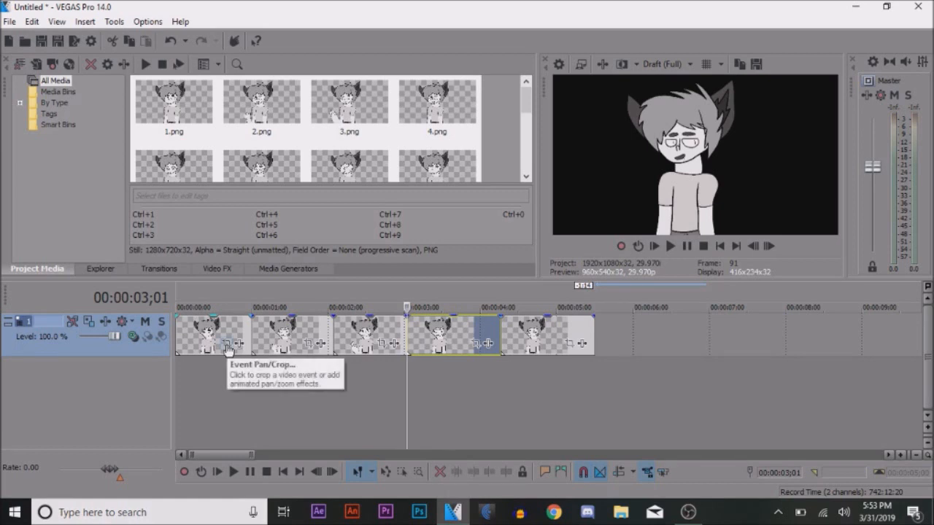
# - Bring up Video Event Pan/Crop for the first sprite event on the timeline
pyautogui.rightClick(219, 336)
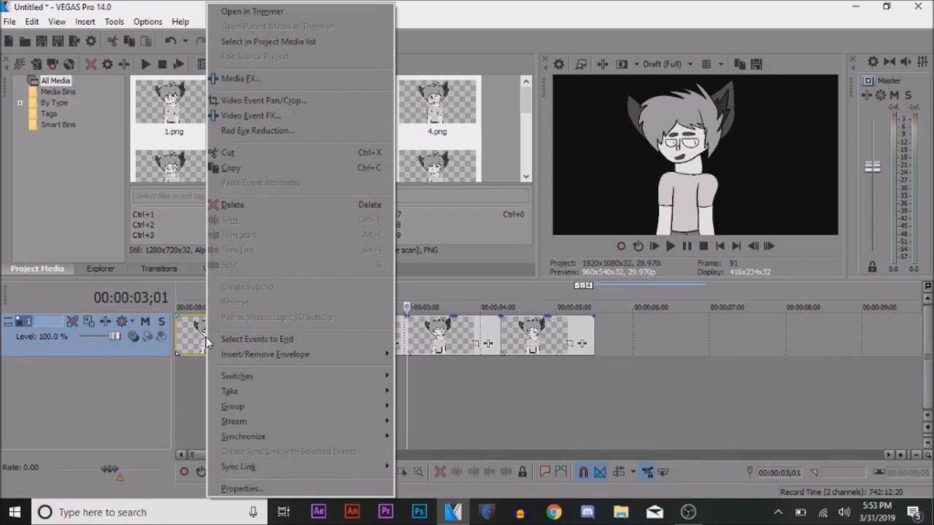
pyautogui.moveTo(265, 100)
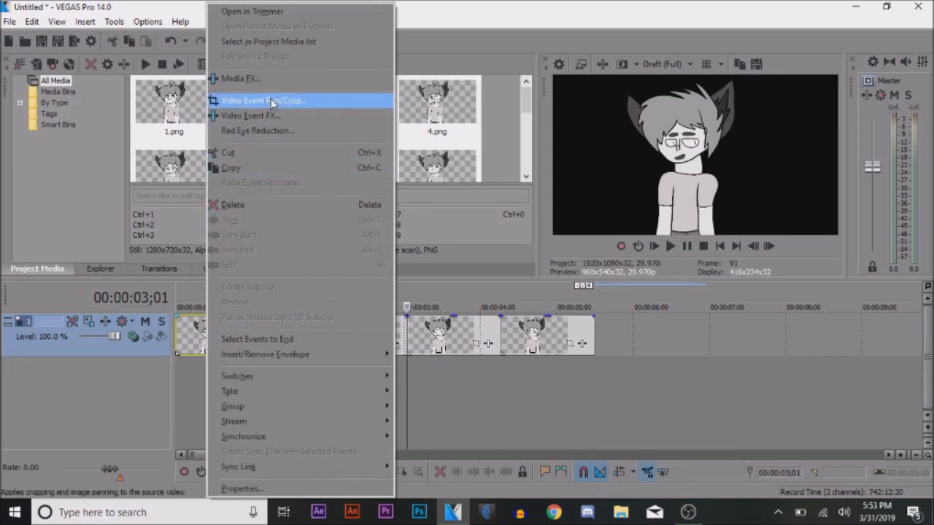
pyautogui.click(267, 99)
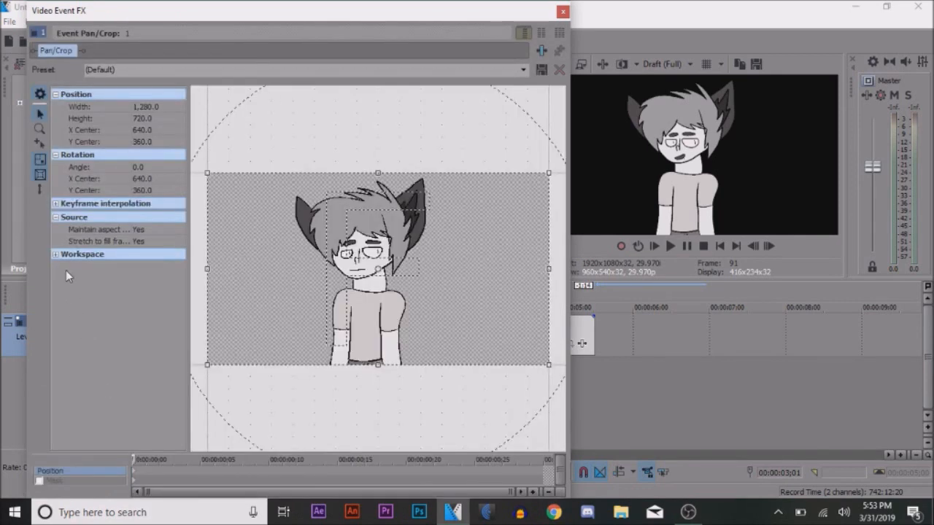
pyautogui.moveTo(39, 190)
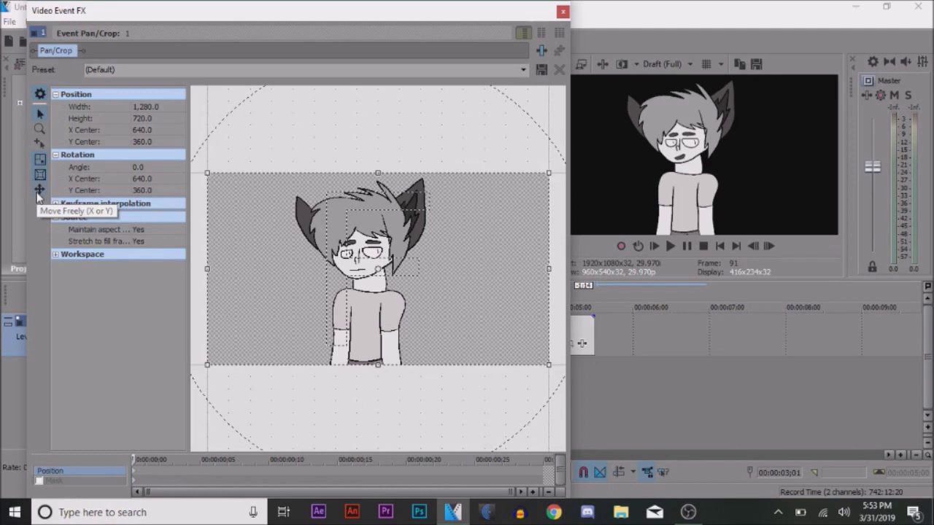
pyautogui.moveTo(40, 189)
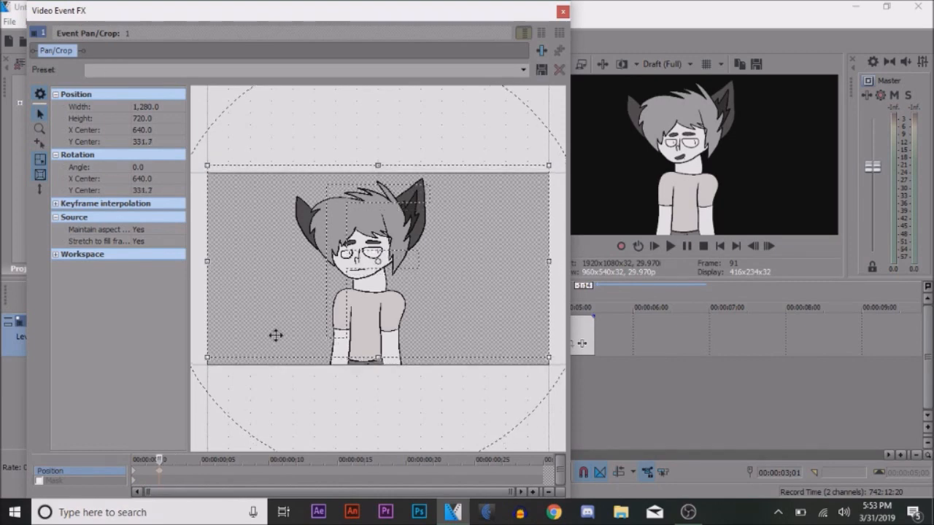
# - Keyframe event 1's framing to Y center 331.7 and close the Pan/Crop window
pyautogui.click(563, 12)
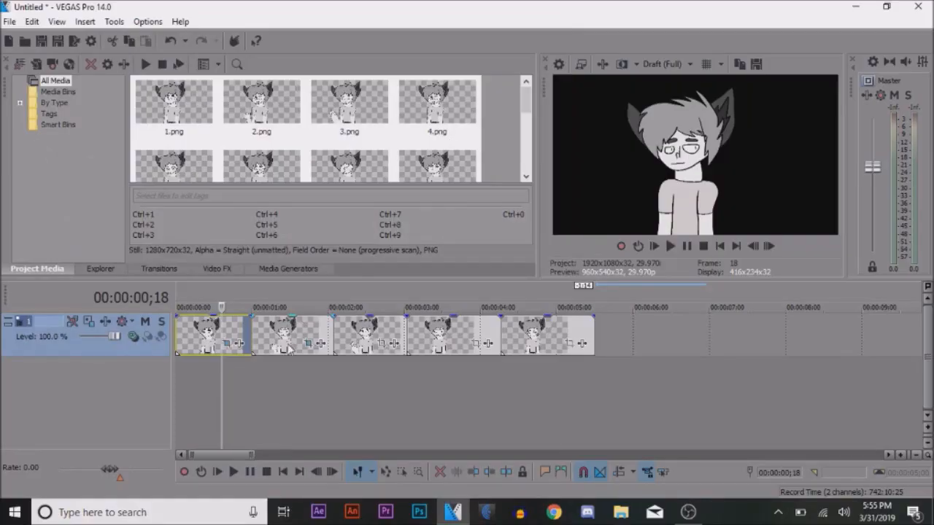
# - Copy the first event and paste its bobbing pan/crop attributes onto the other sprite events
pyautogui.rightClick(197, 336)
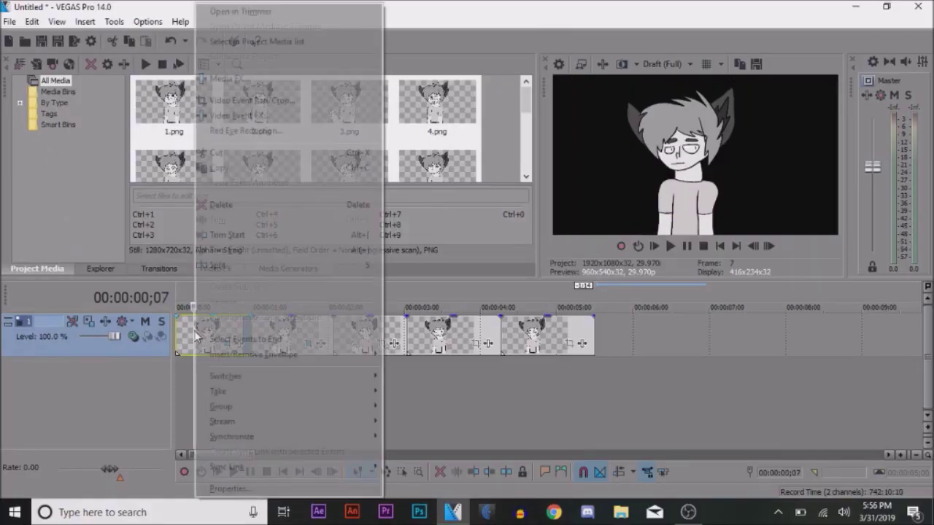
pyautogui.moveTo(246, 175)
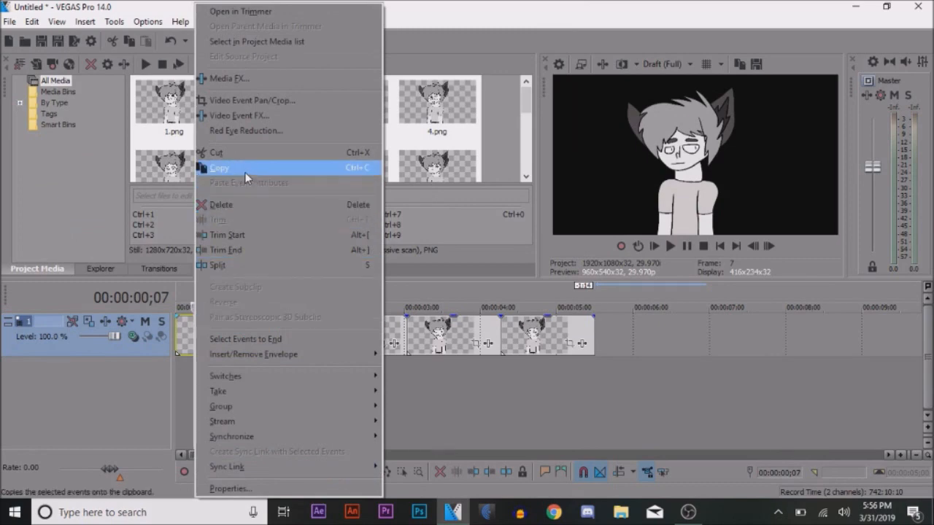
pyautogui.moveTo(240, 222)
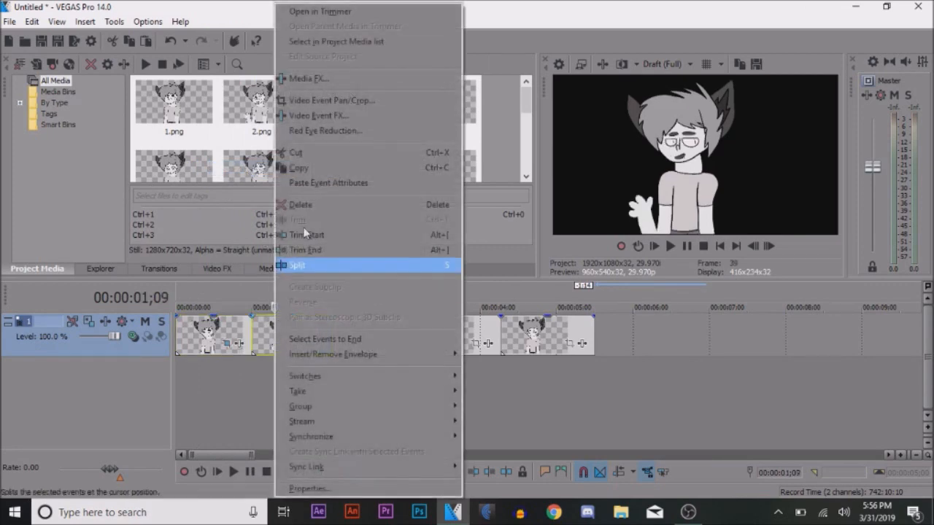
pyautogui.click(294, 266)
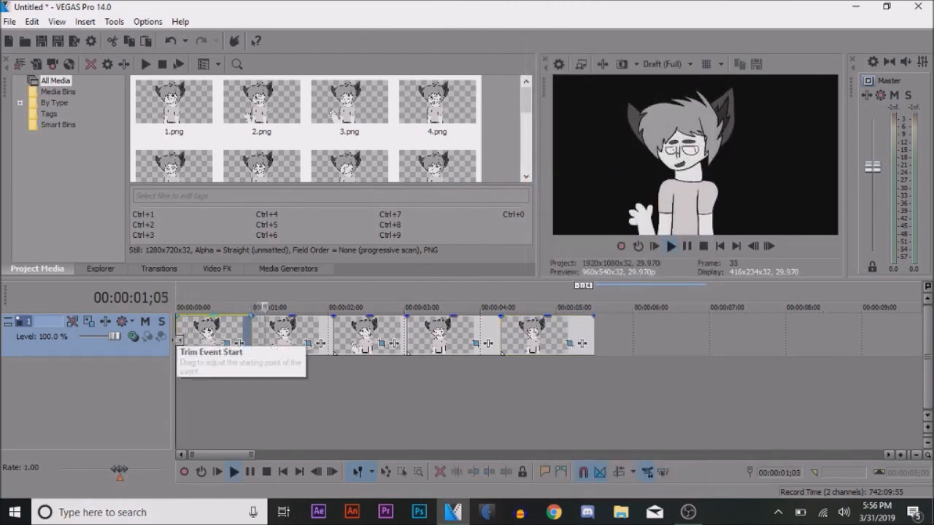
pyautogui.click(671, 246)
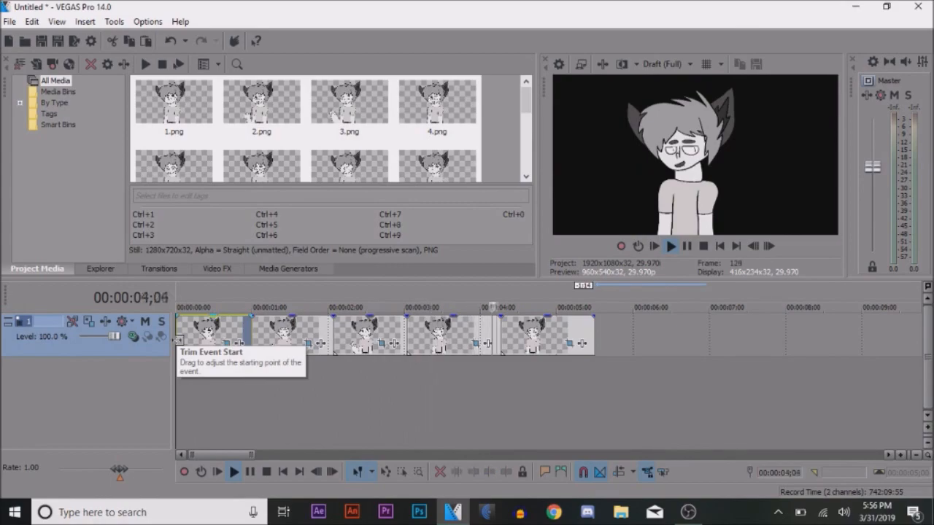